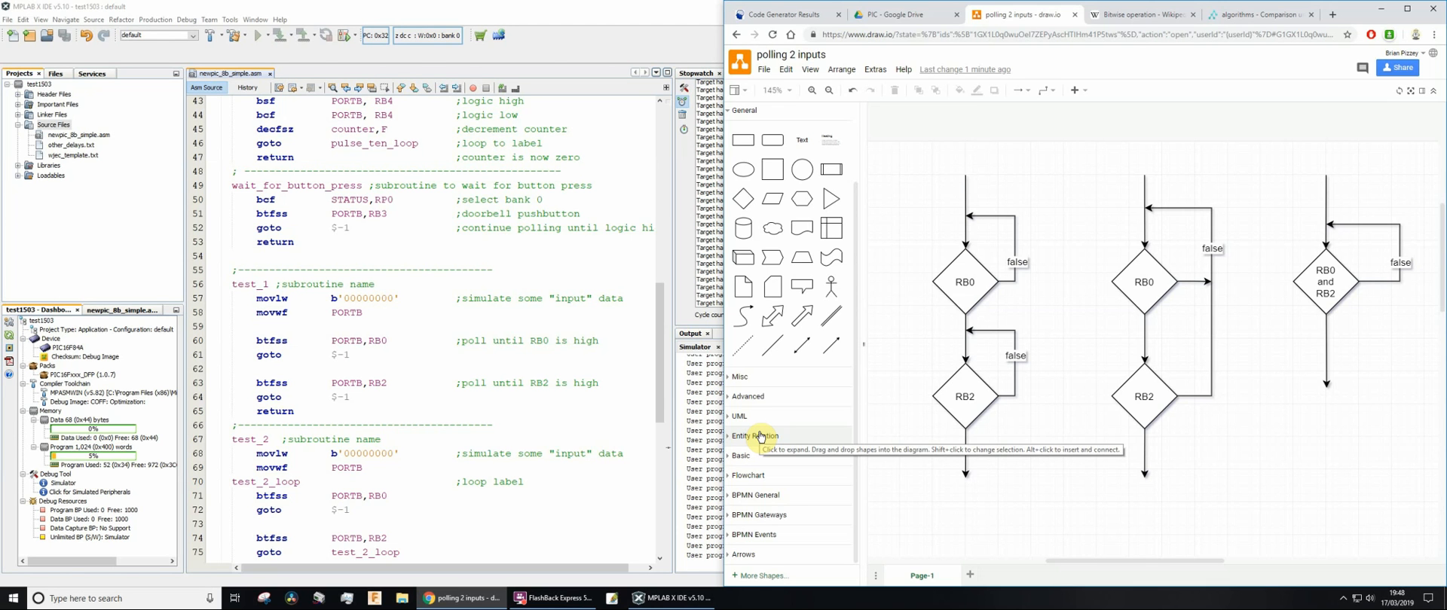
mouse_move(784, 425)
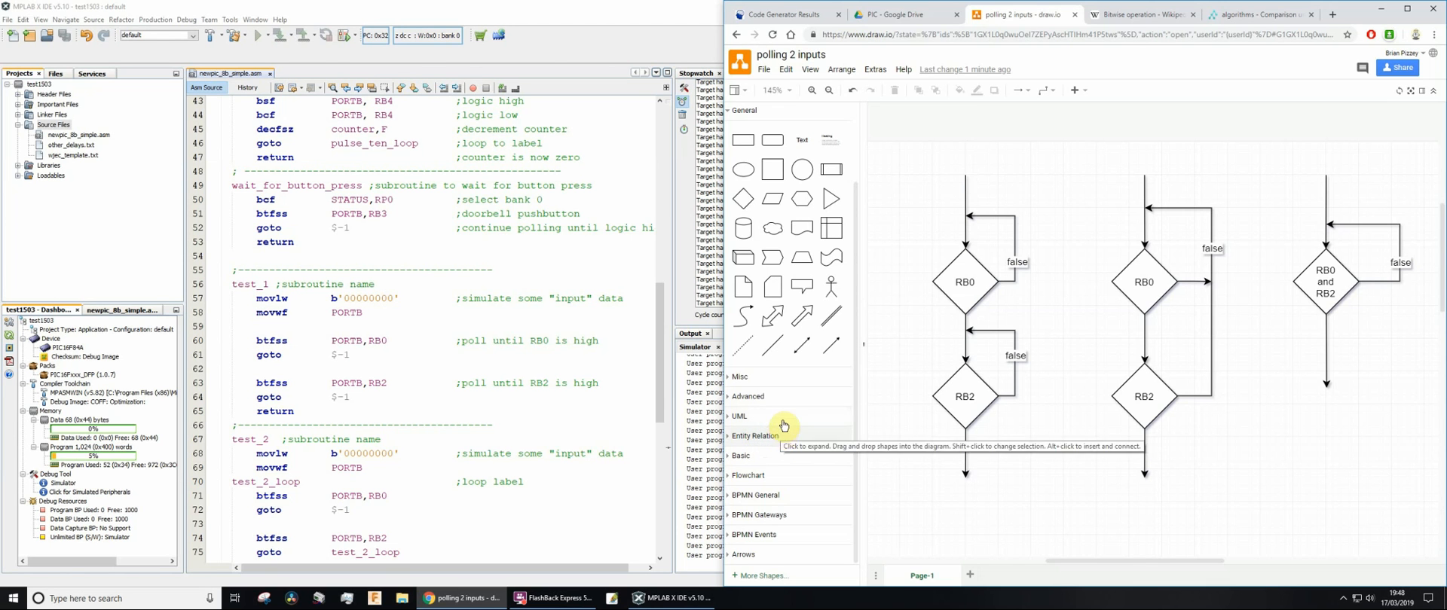
mouse_move(1037, 315)
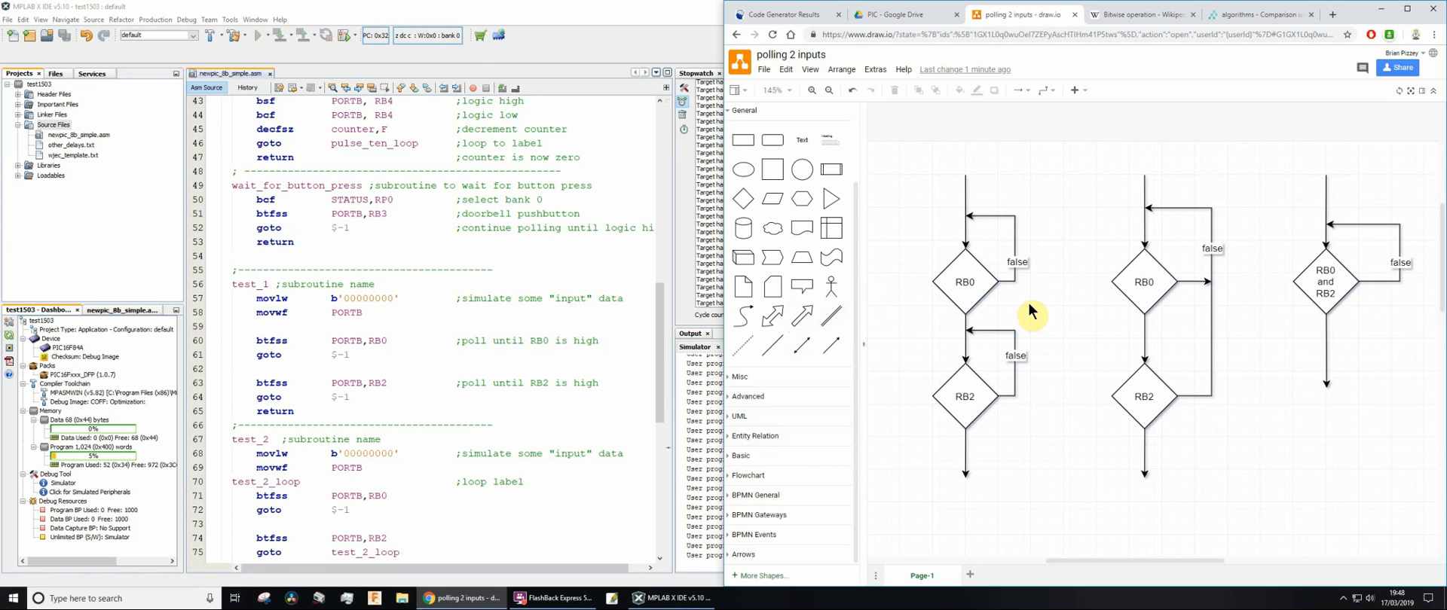
mouse_move(1027, 315)
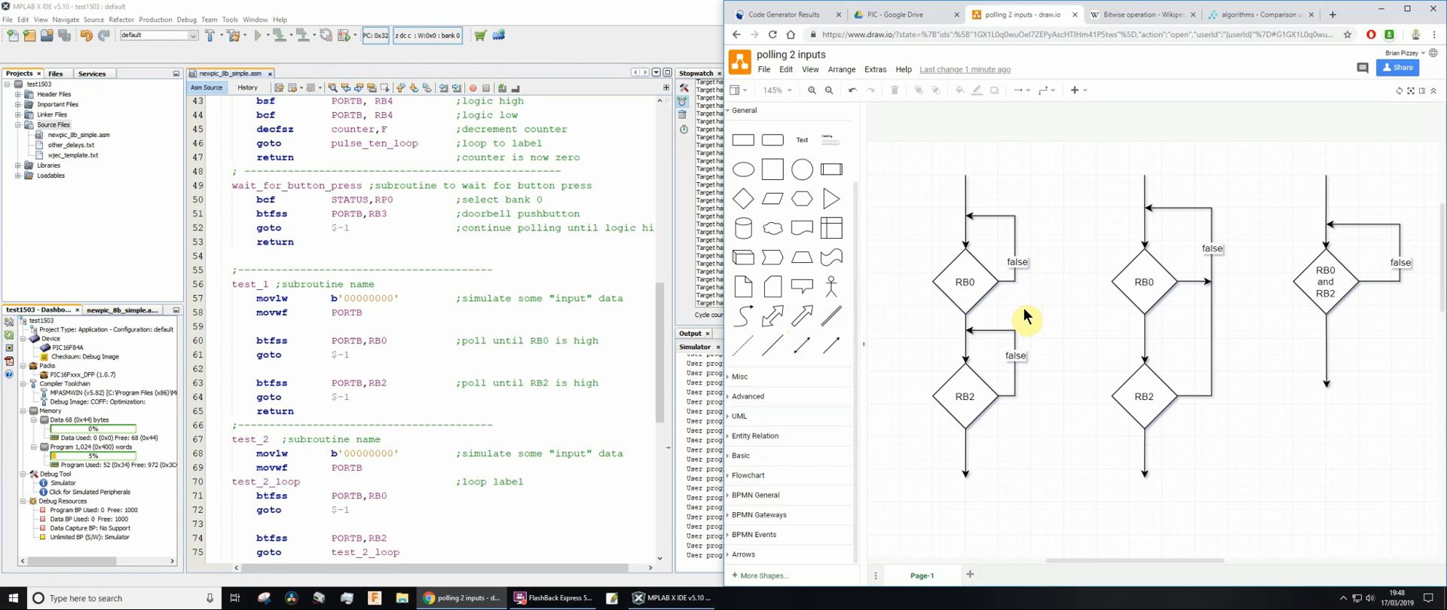
mouse_move(1132, 311)
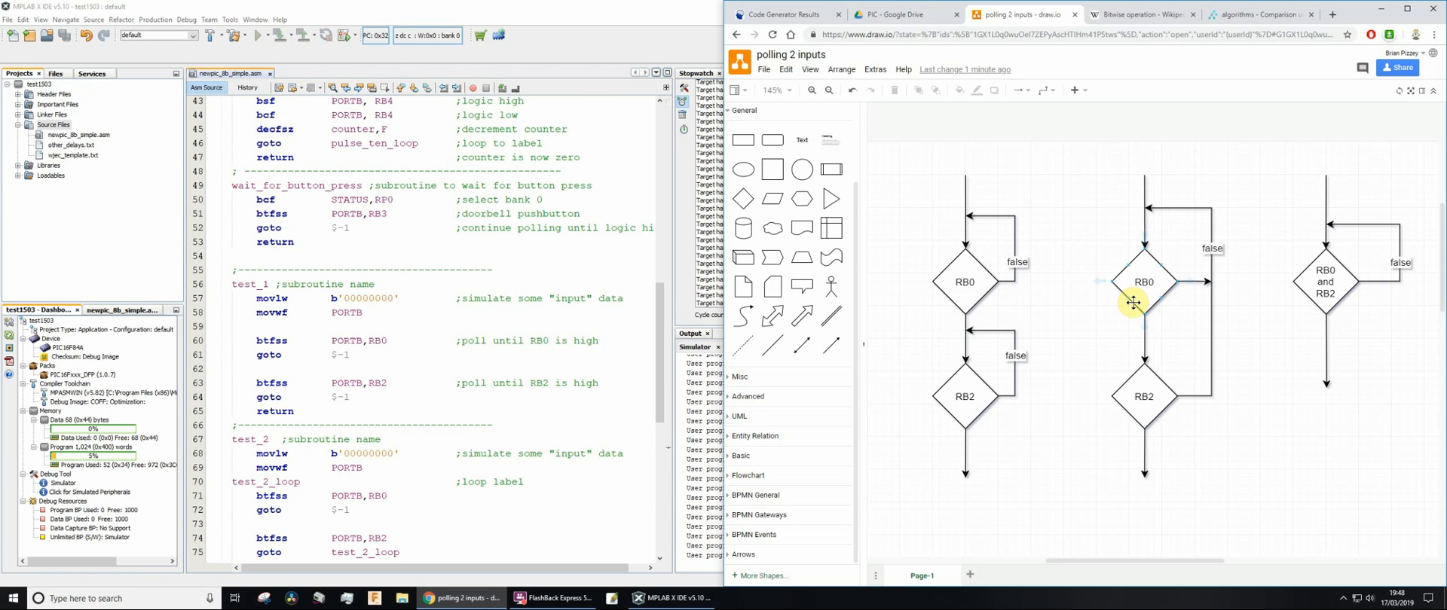
mouse_move(1078, 243)
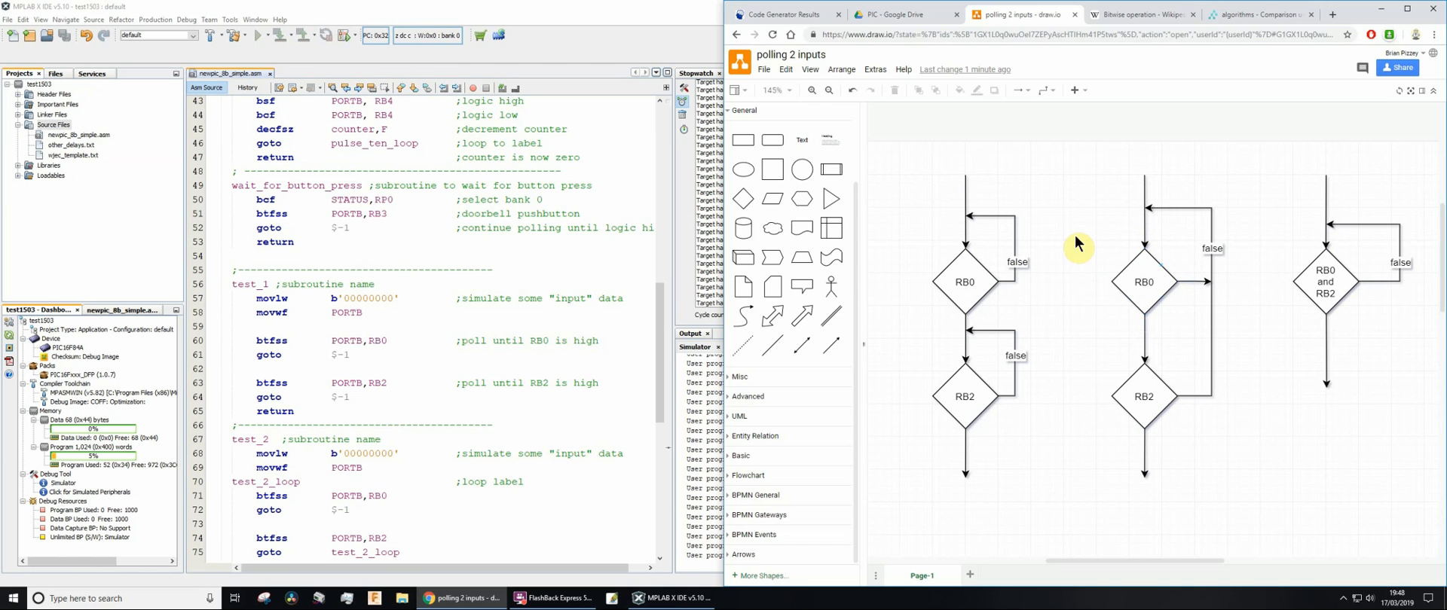
mouse_move(993, 177)
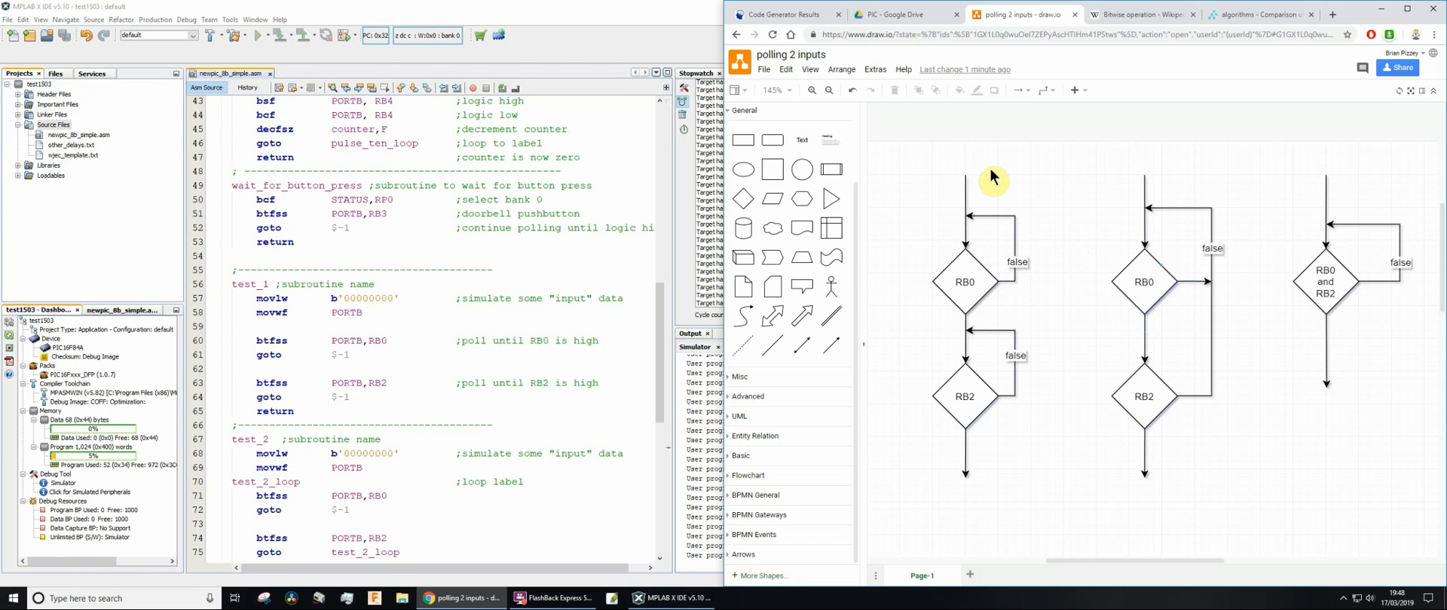
- Examine the RB0 and RB2 decision diamonds in the draw.io flowchart
drag(992, 177, 1268, 526)
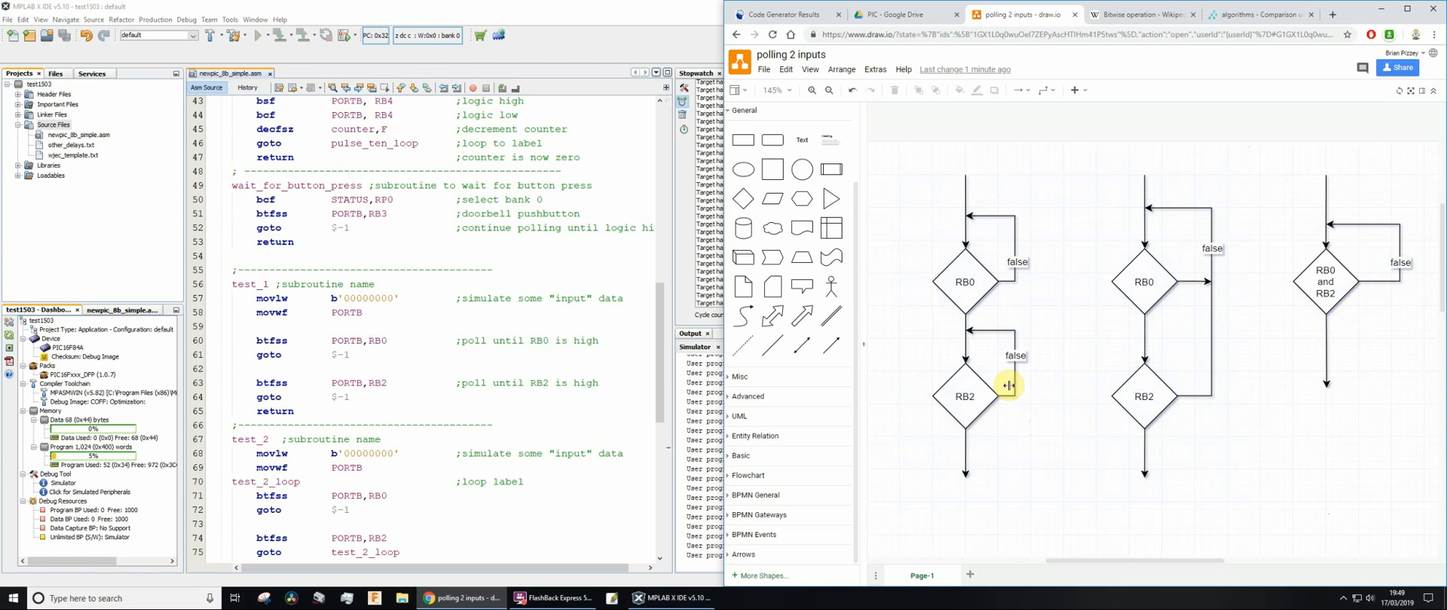
mouse_move(1004, 291)
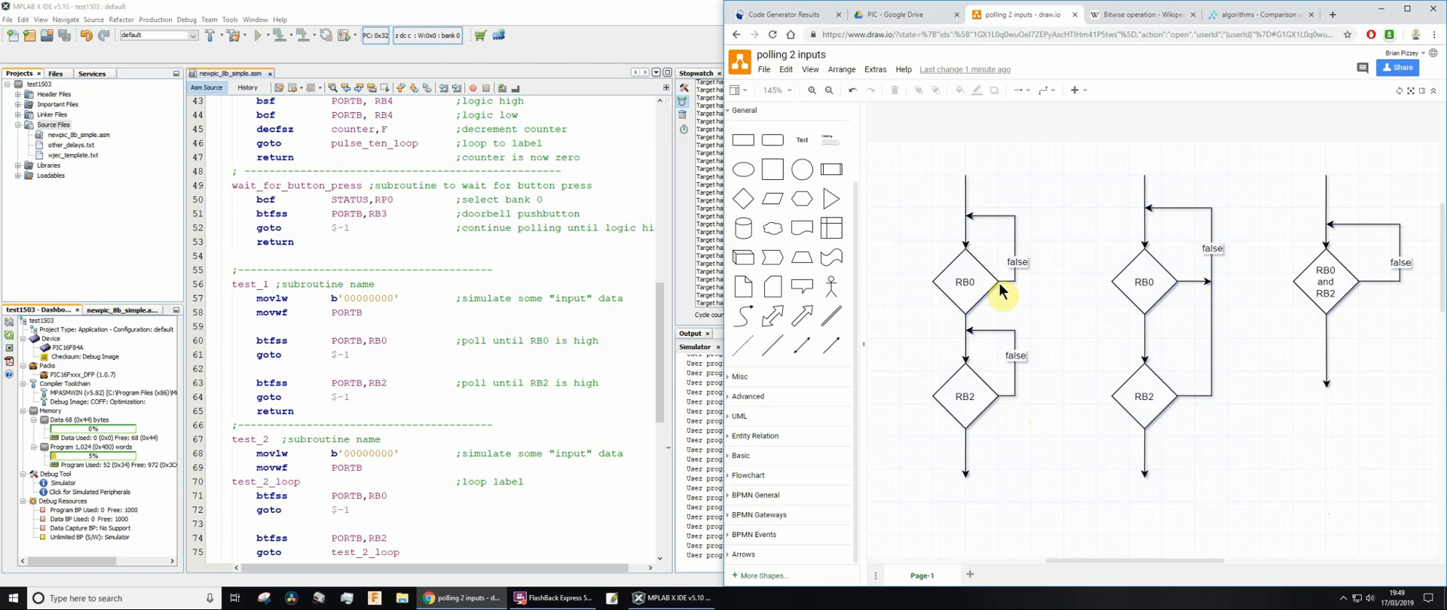
mouse_move(966, 443)
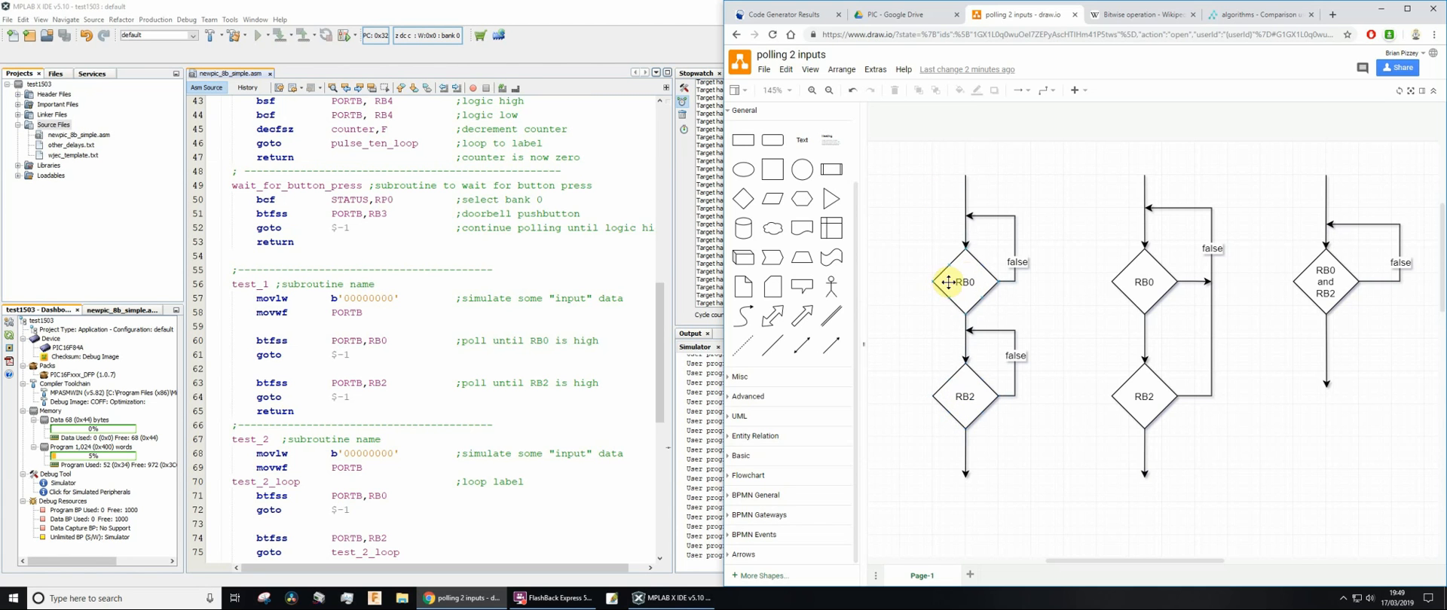
click(965, 282)
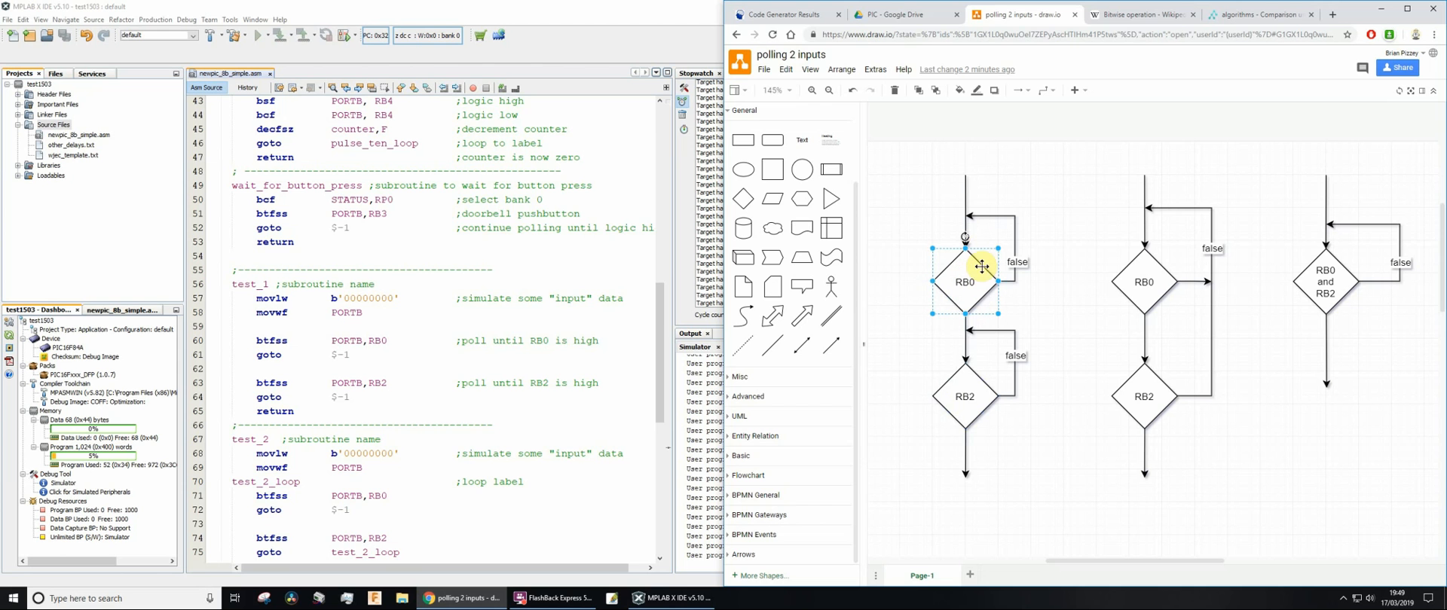
mouse_move(1004, 401)
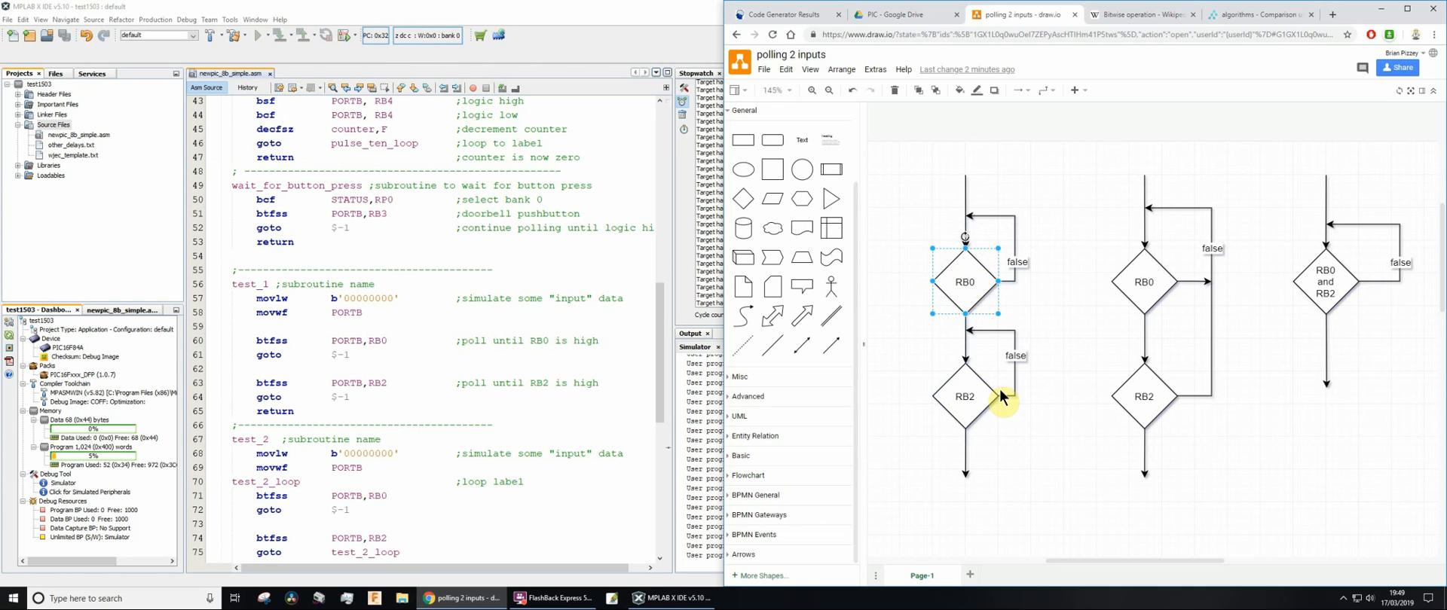
click(965, 398)
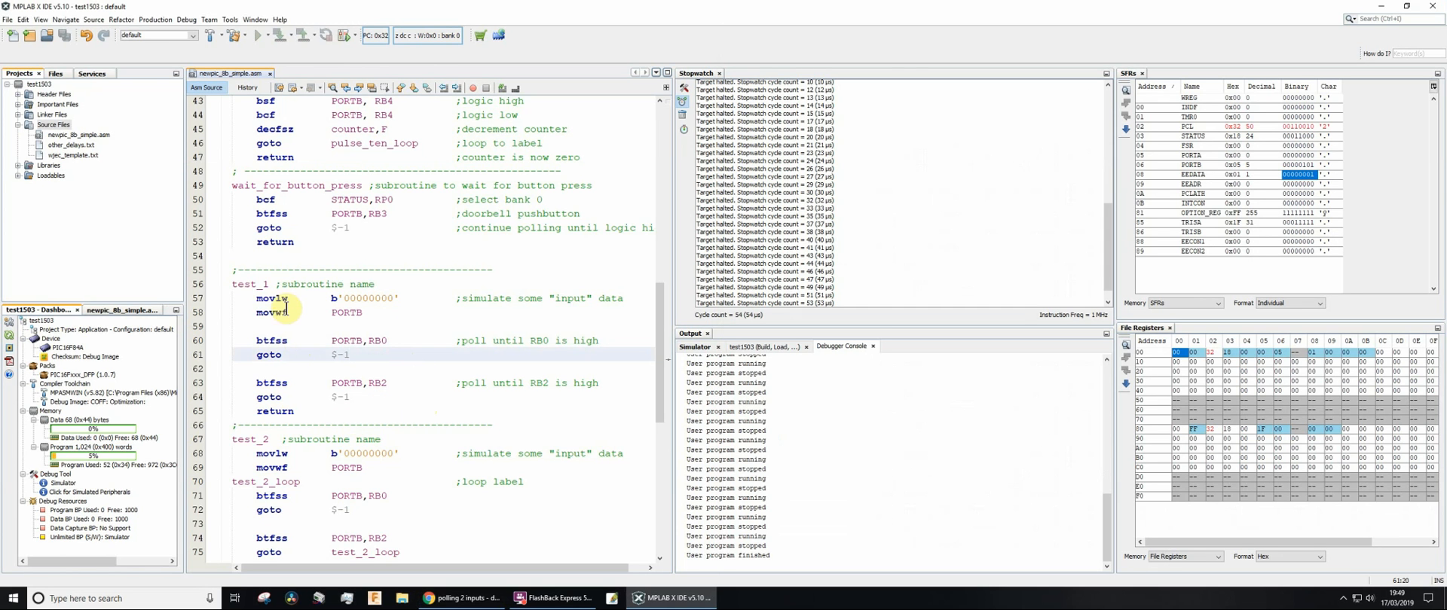
- Set a breakpoint on line 57 (movlw in test_1) and start Debug Project
drag(284, 308, 358, 396)
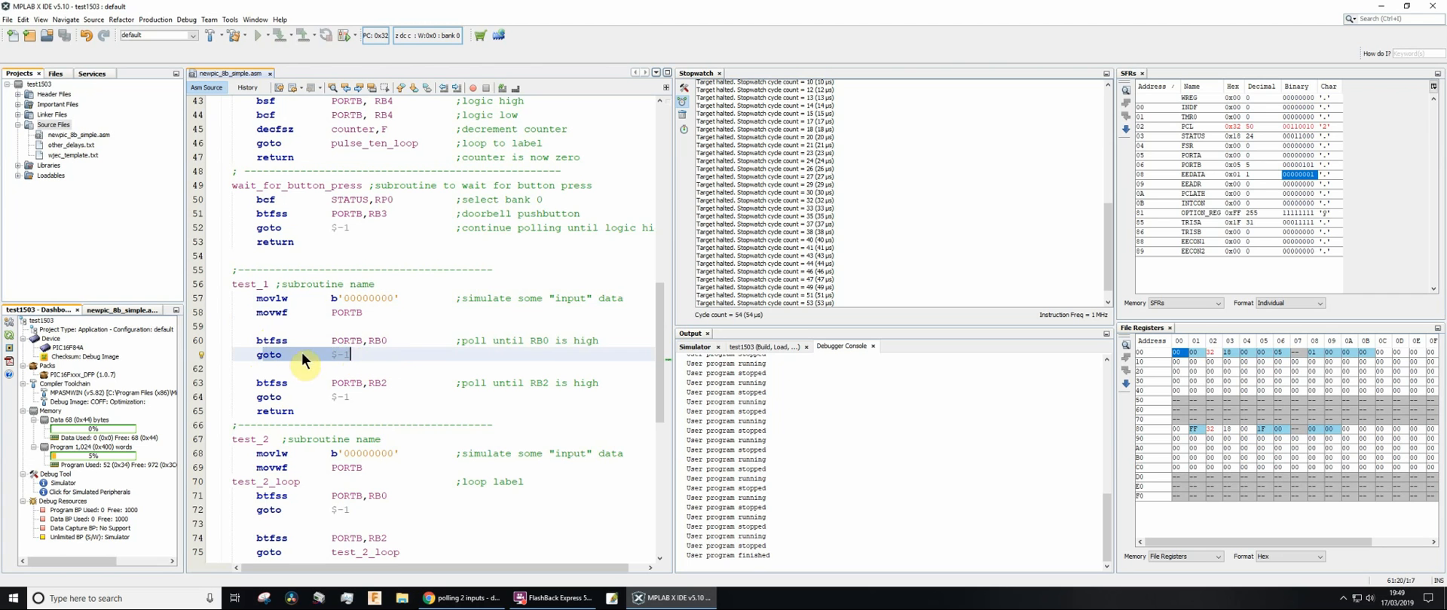
mouse_move(394, 340)
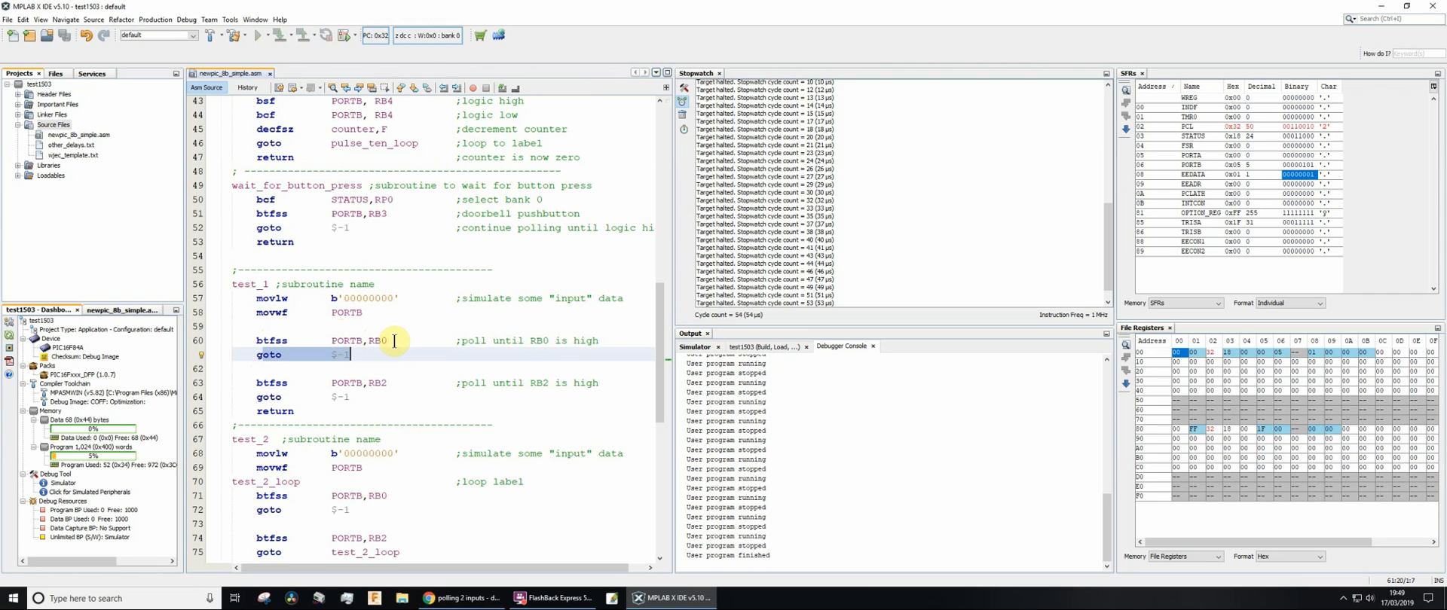
click(282, 341)
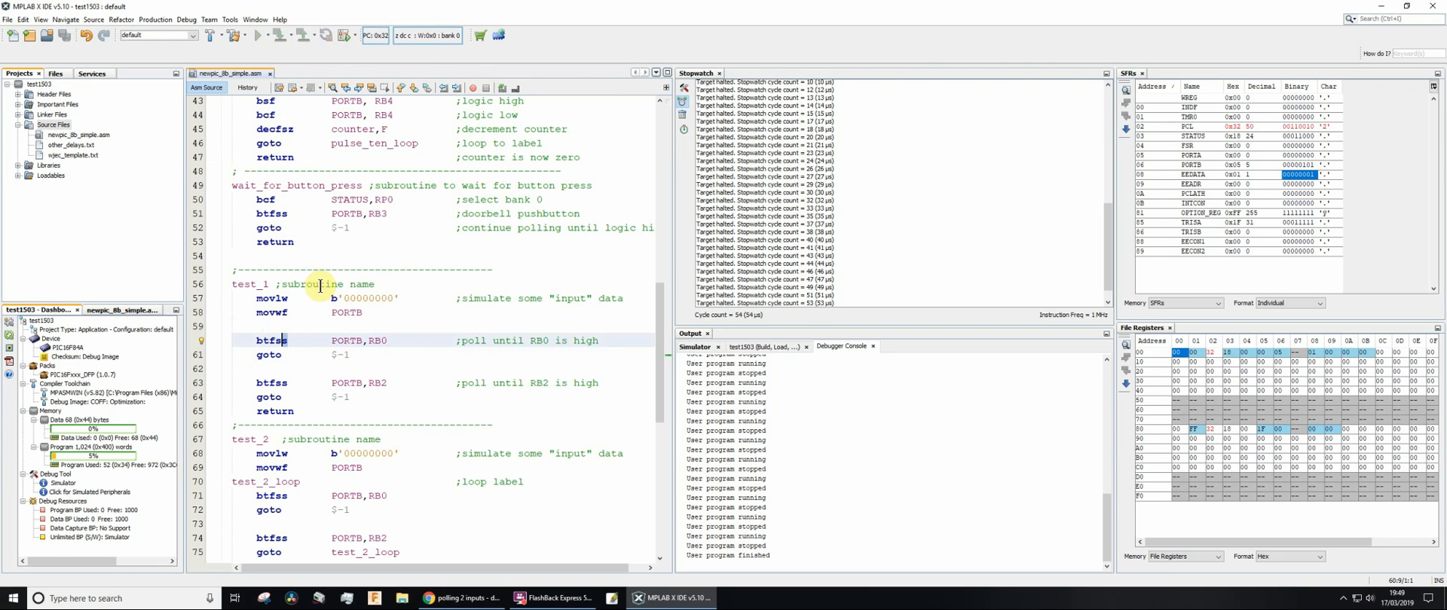
mouse_move(392, 298)
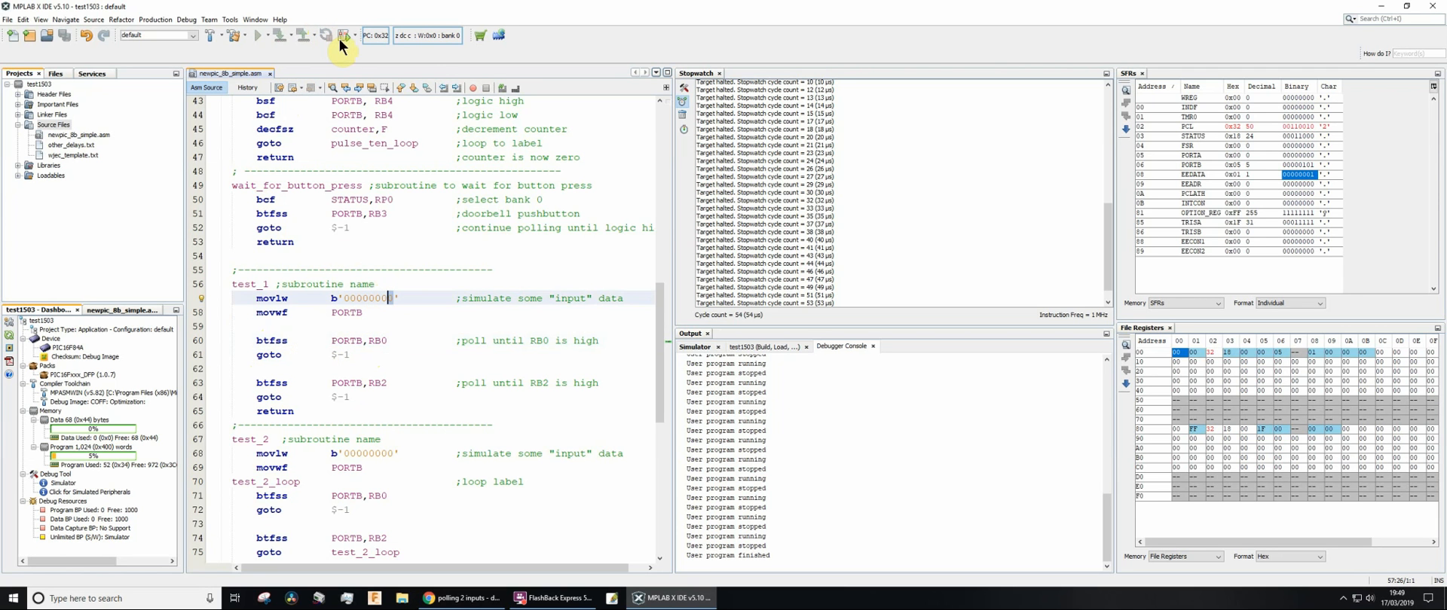
scroll(down, 3)
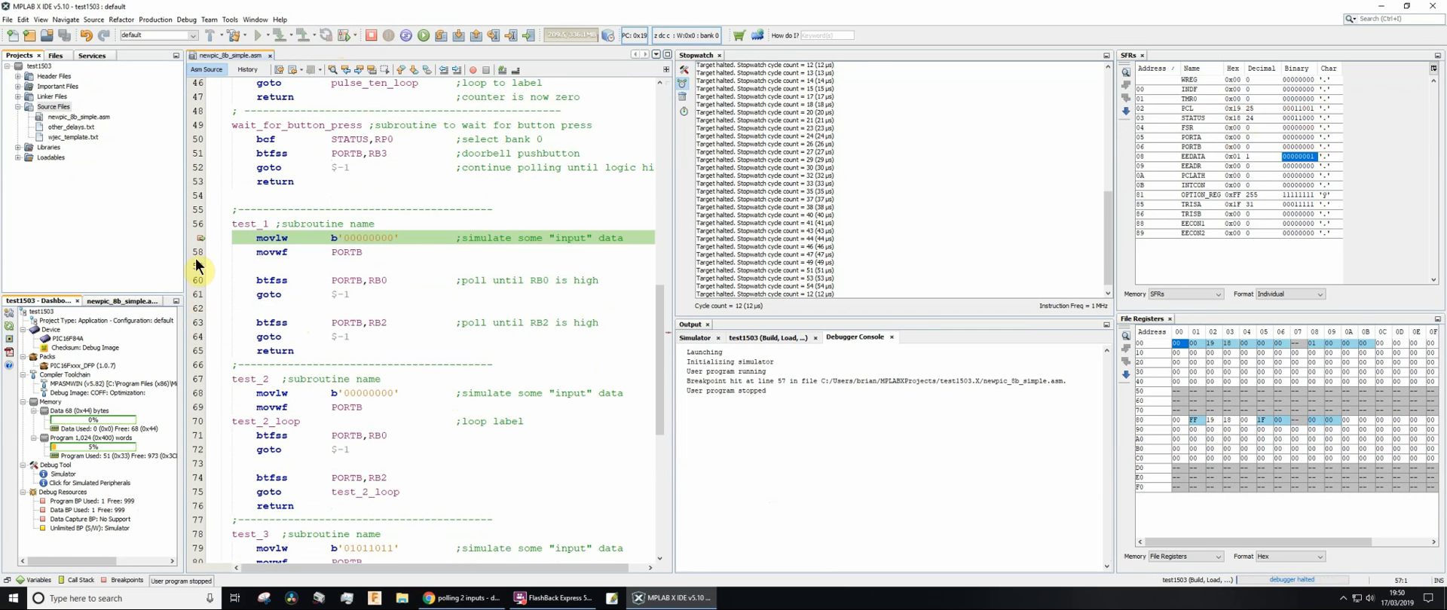
mouse_move(223, 278)
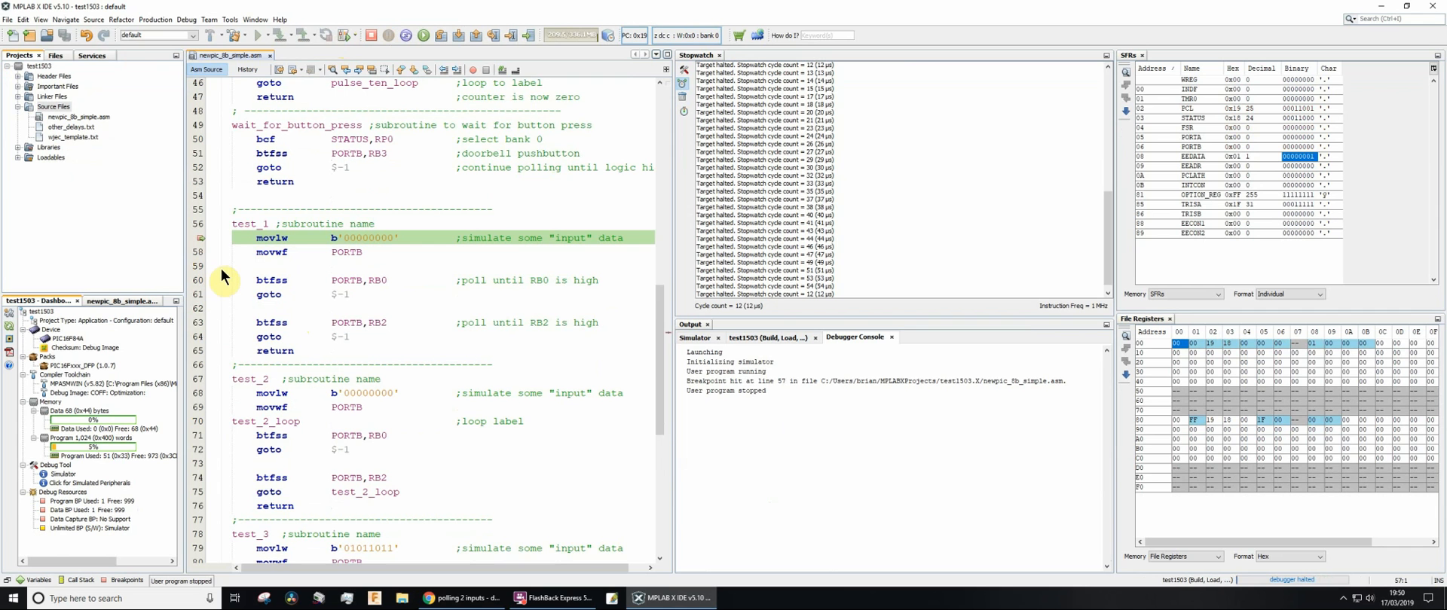
mouse_move(561, 270)
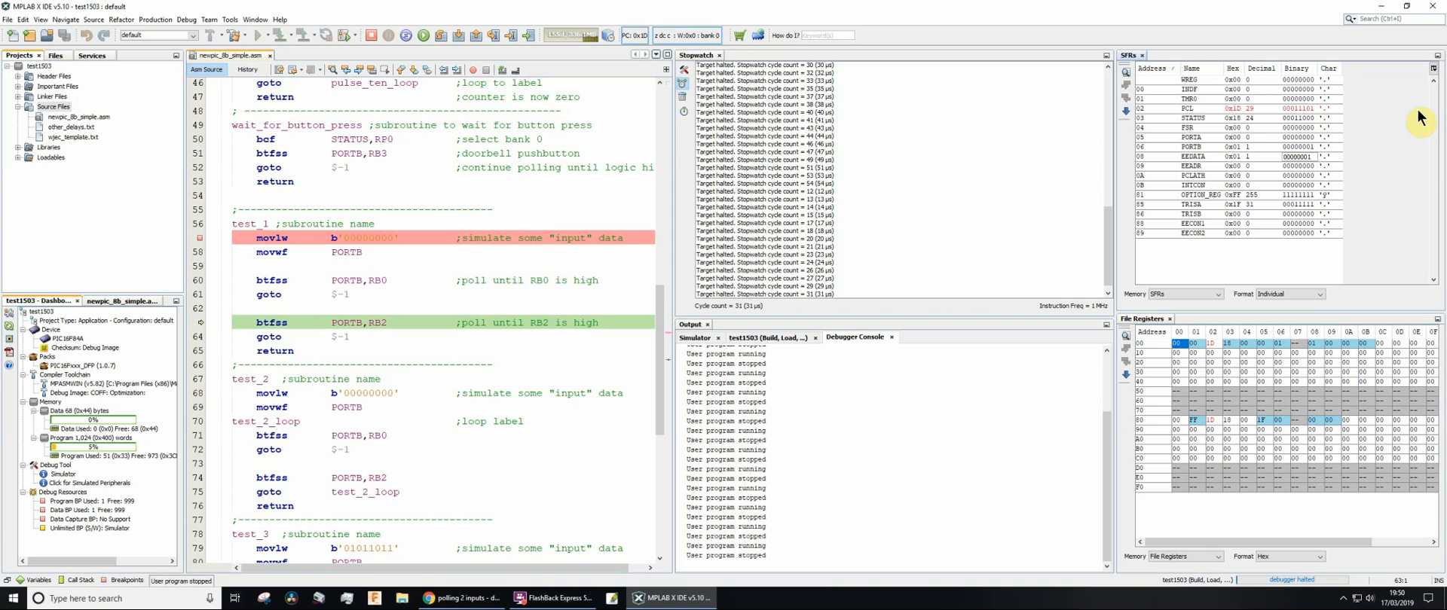
mouse_move(361, 304)
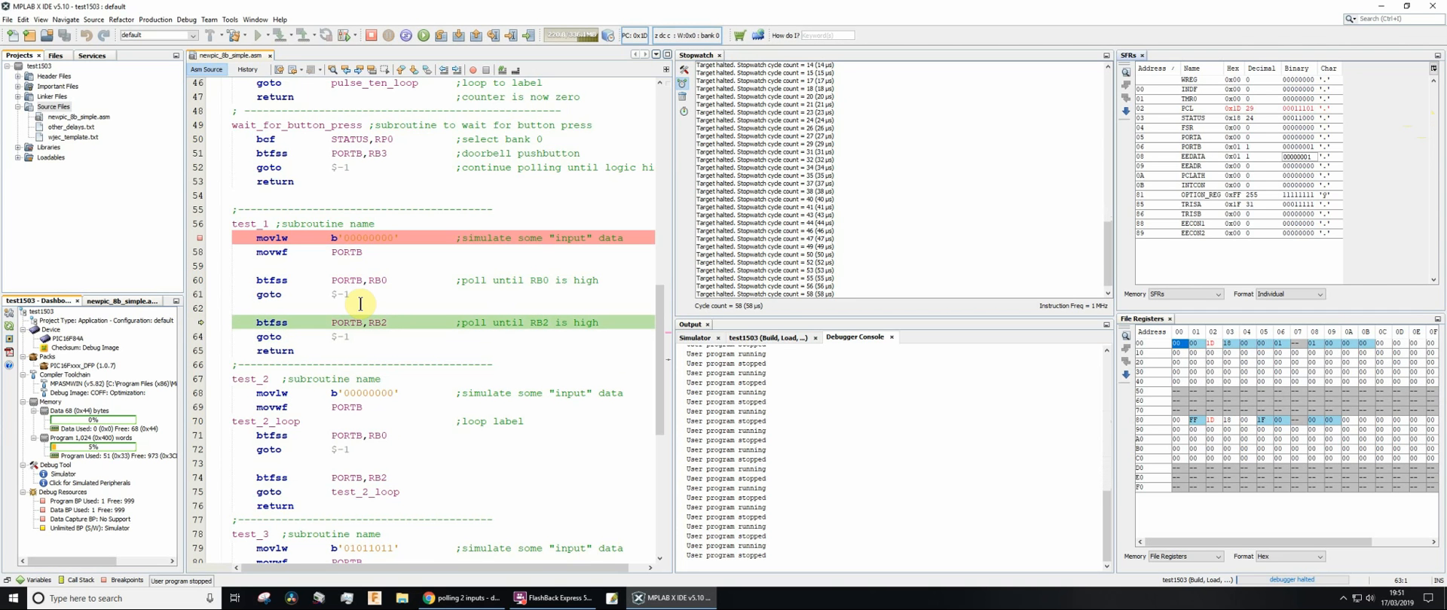
mouse_move(995, 188)
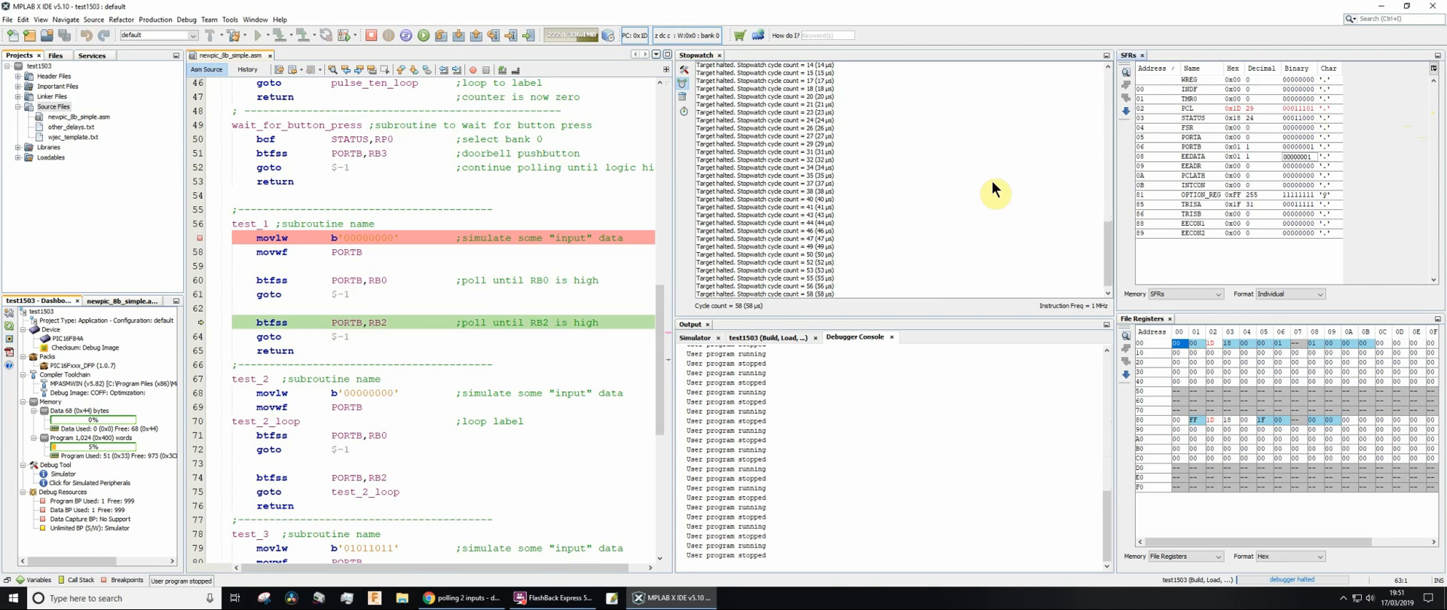
mouse_move(1275, 157)
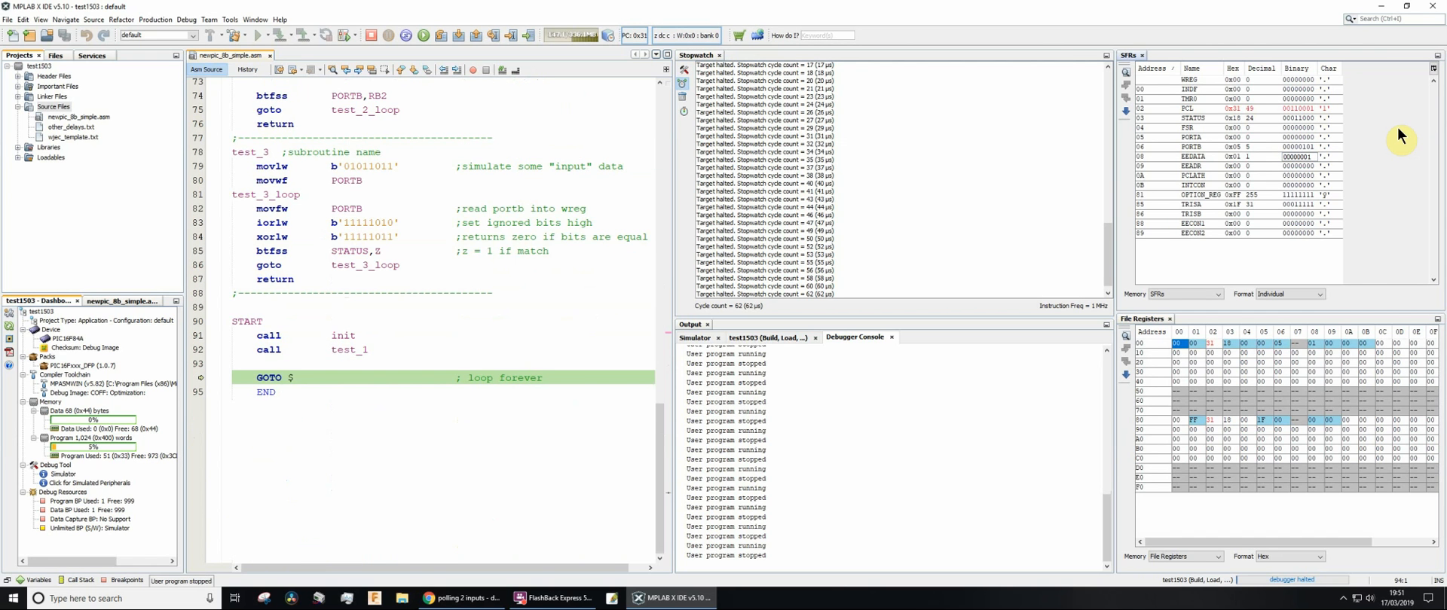
- Switch to draw.io and examine the RB2, RB0, RB2 decisions of the first flowchart
click(461, 597)
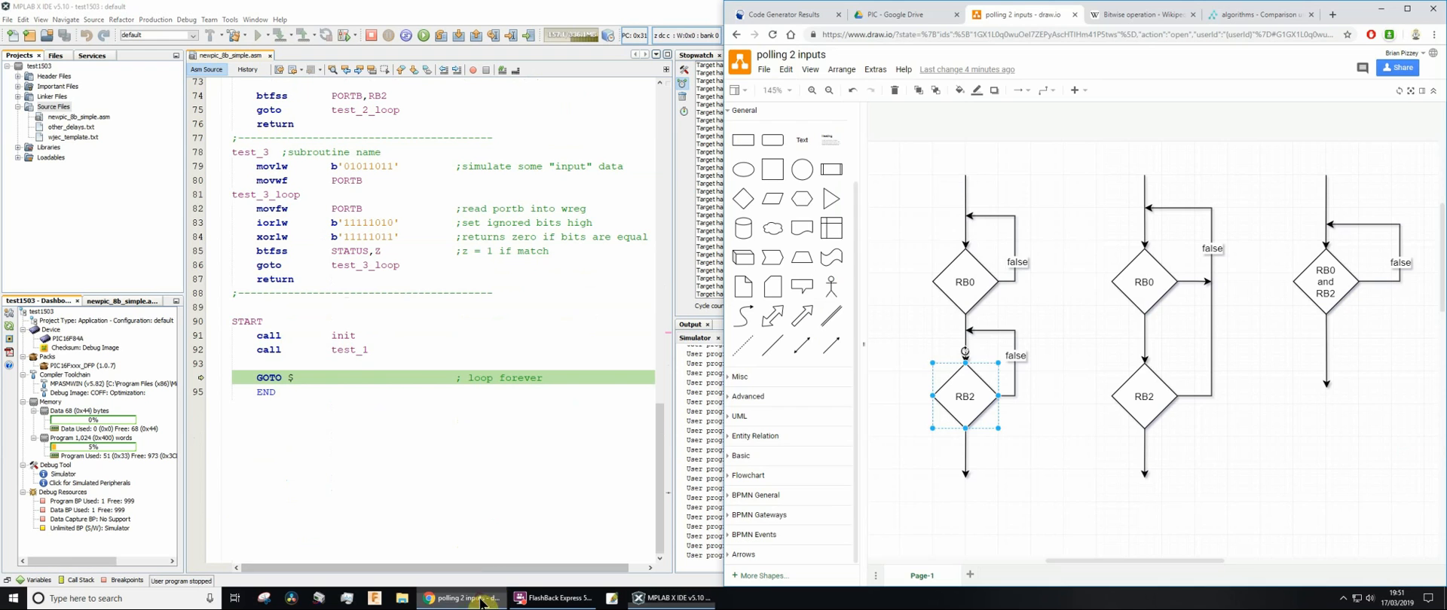
click(932, 179)
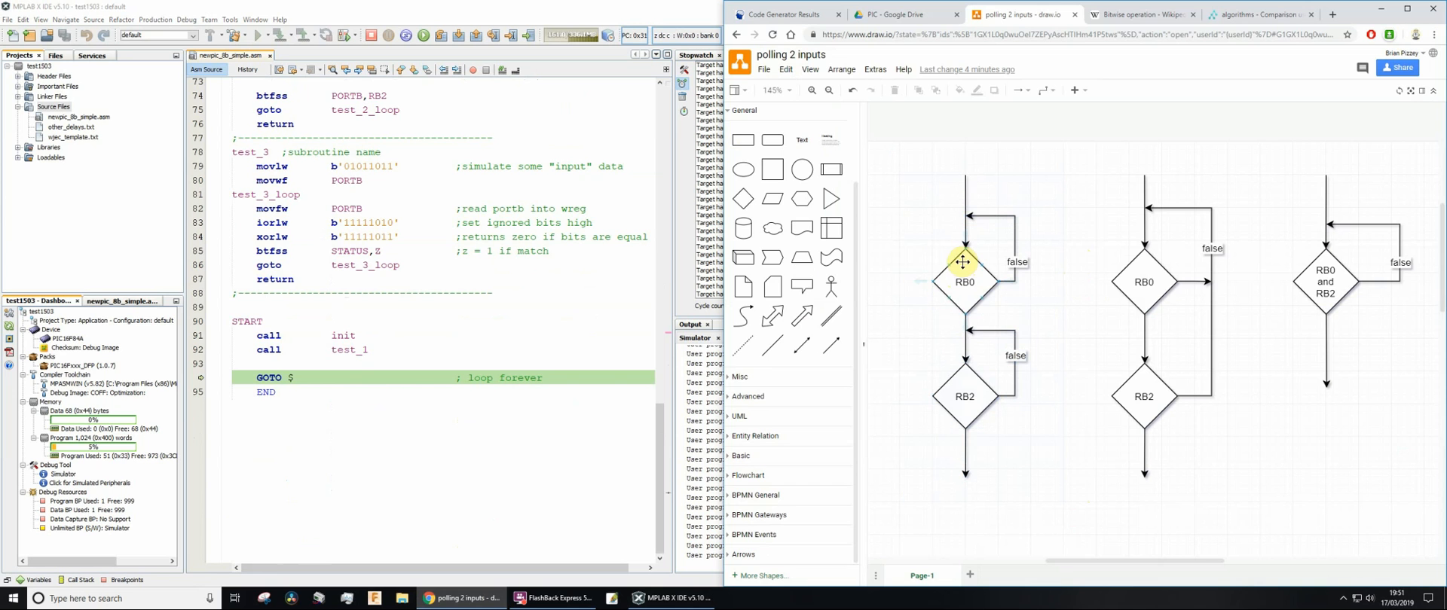
click(964, 282)
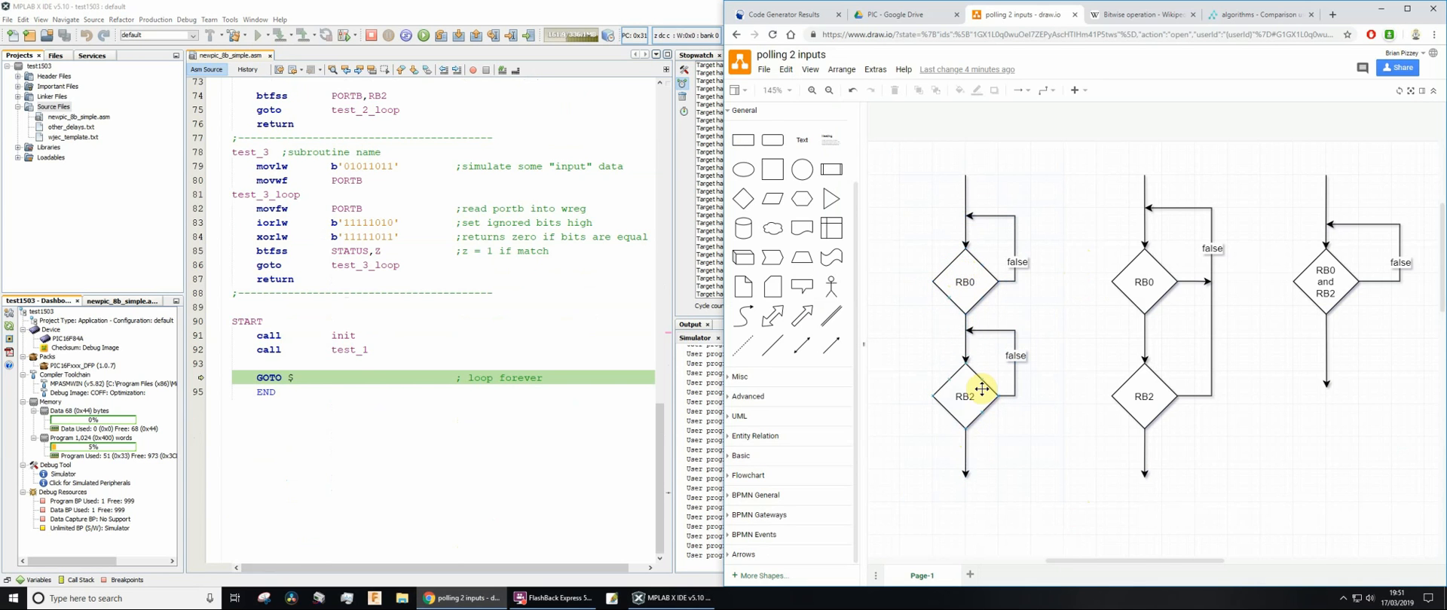
click(964, 396)
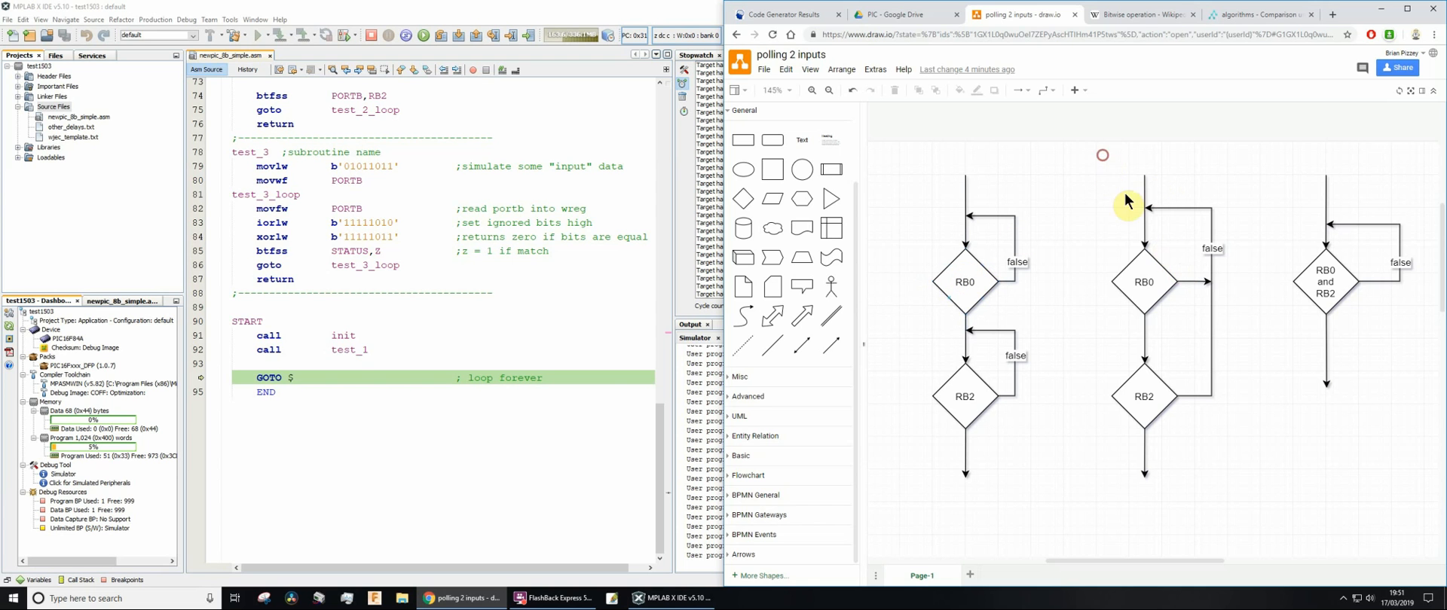
mouse_move(1275, 327)
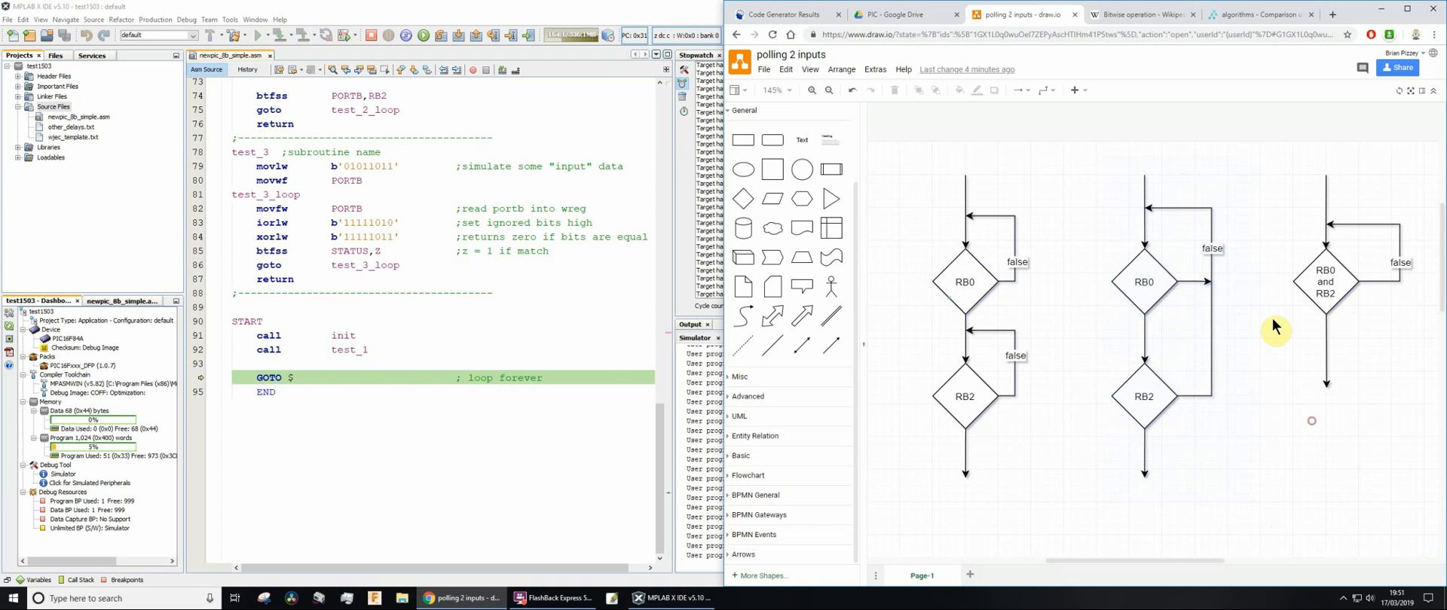
mouse_move(1144, 279)
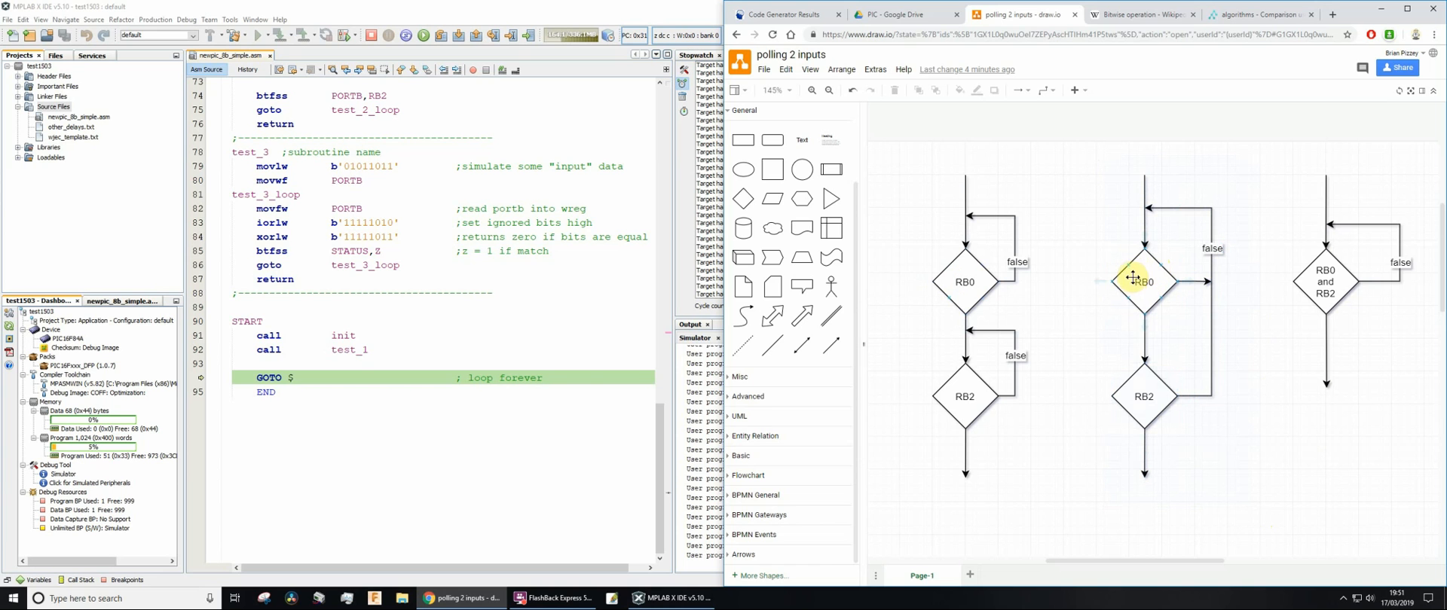
click(1144, 282)
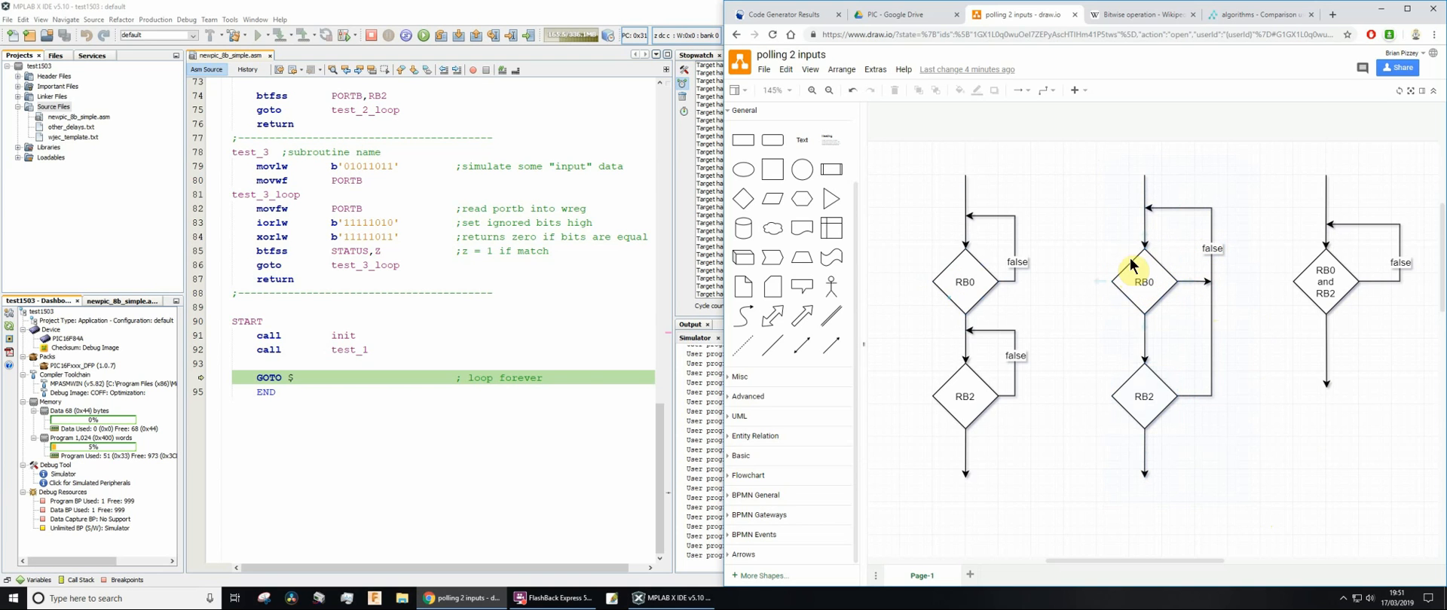
mouse_move(1125, 307)
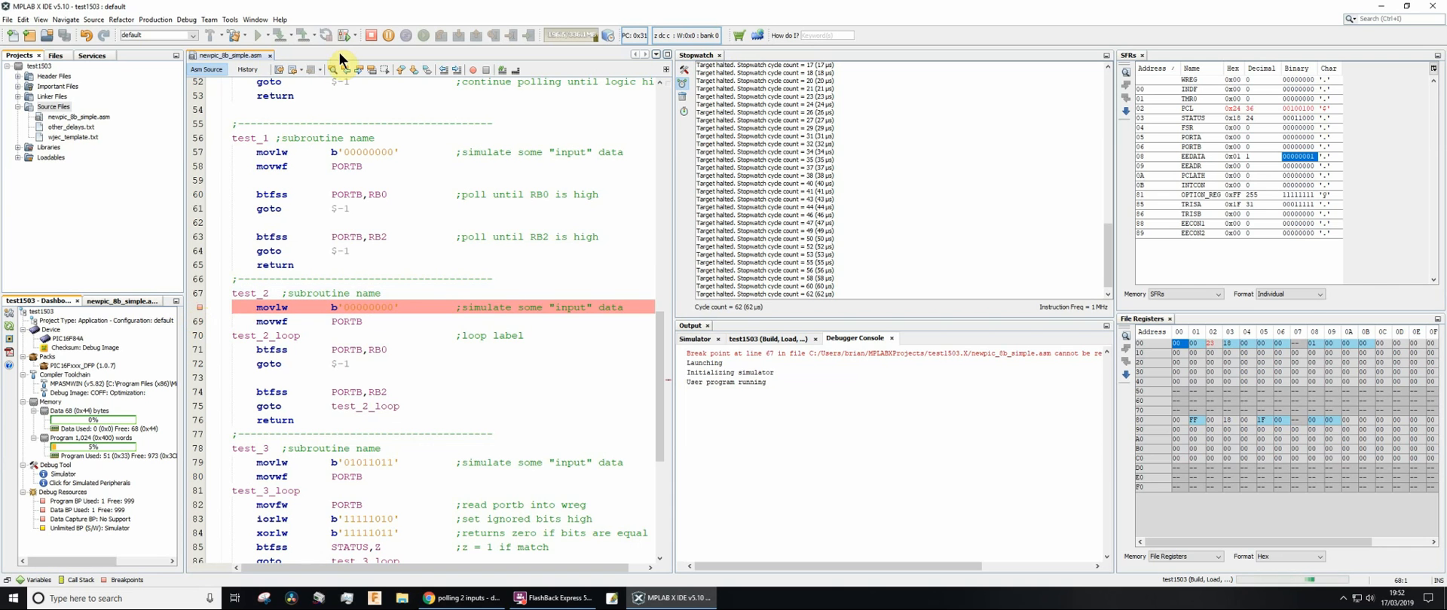
mouse_move(342, 35)
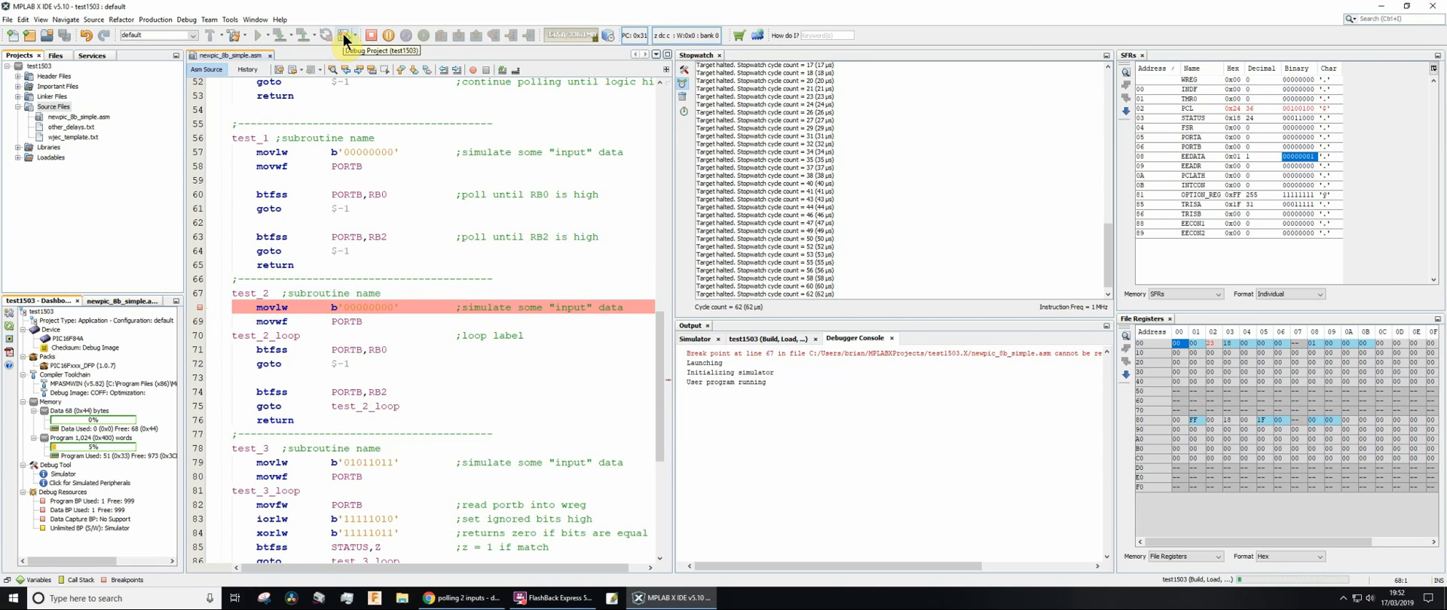
- Relaunch Debug Project so execution halts inside test_2_loop at goto $-1
click(343, 35)
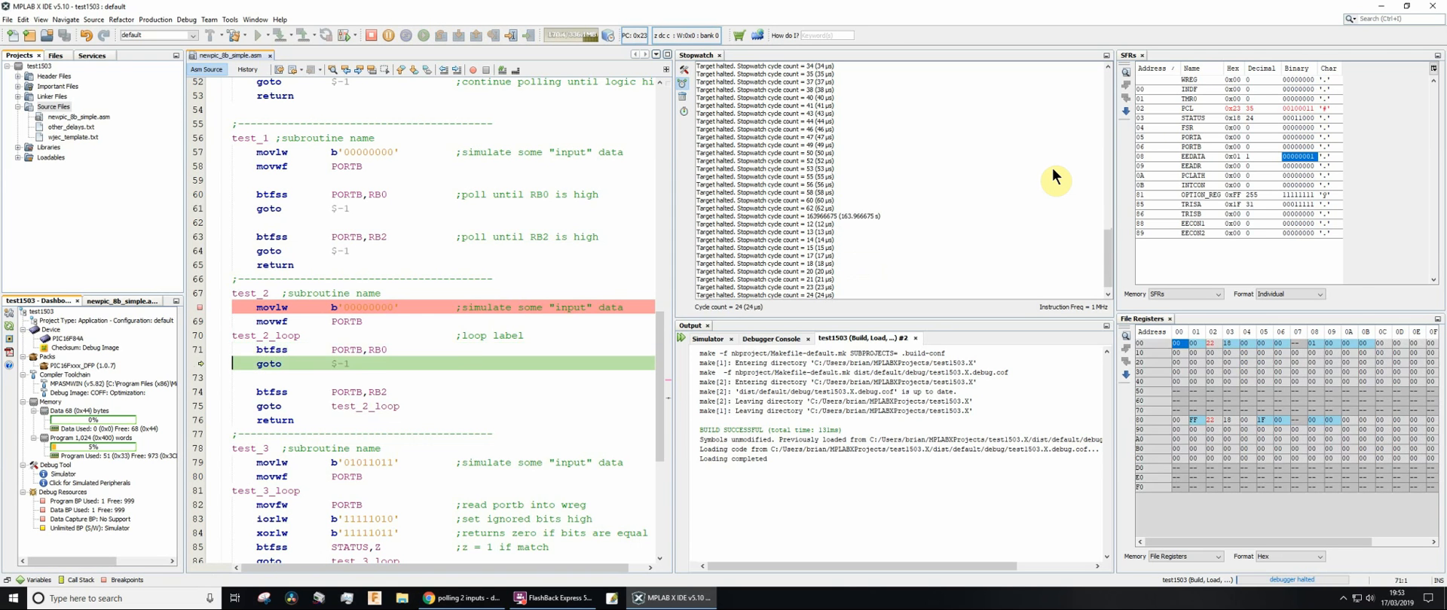
- Step over test_2_loop past both polls to GOTO $, then return to draw.io
click(422, 34)
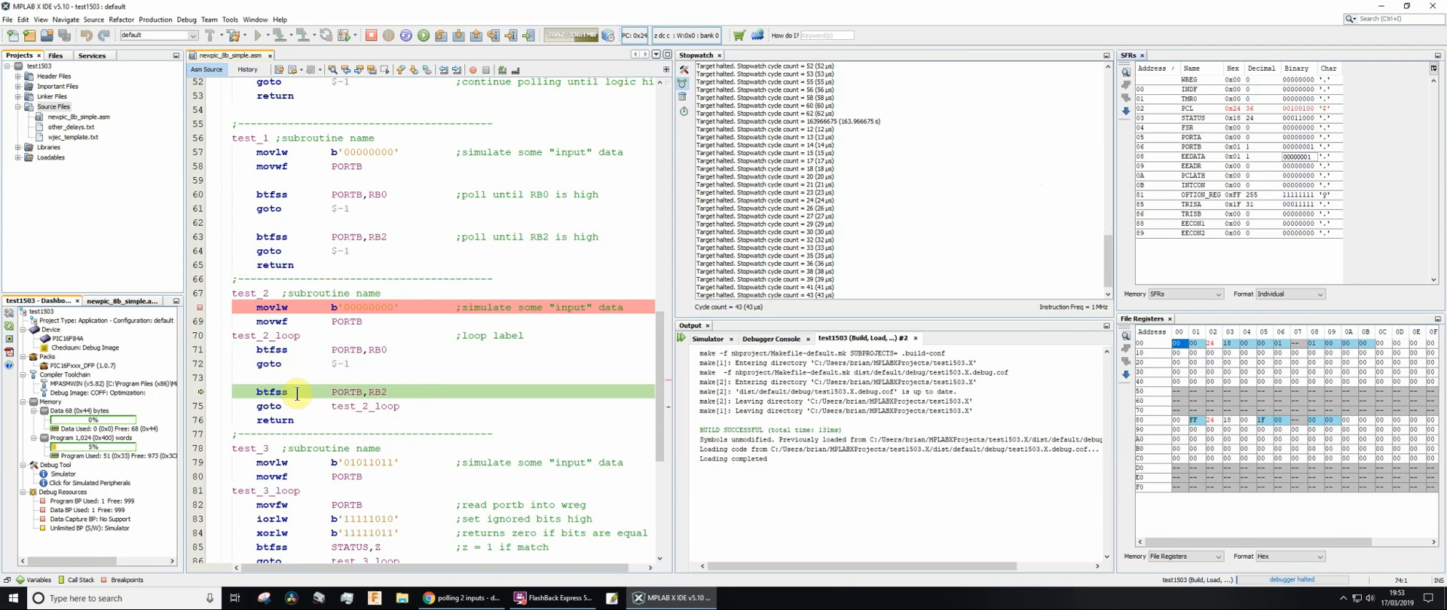
mouse_move(312, 403)
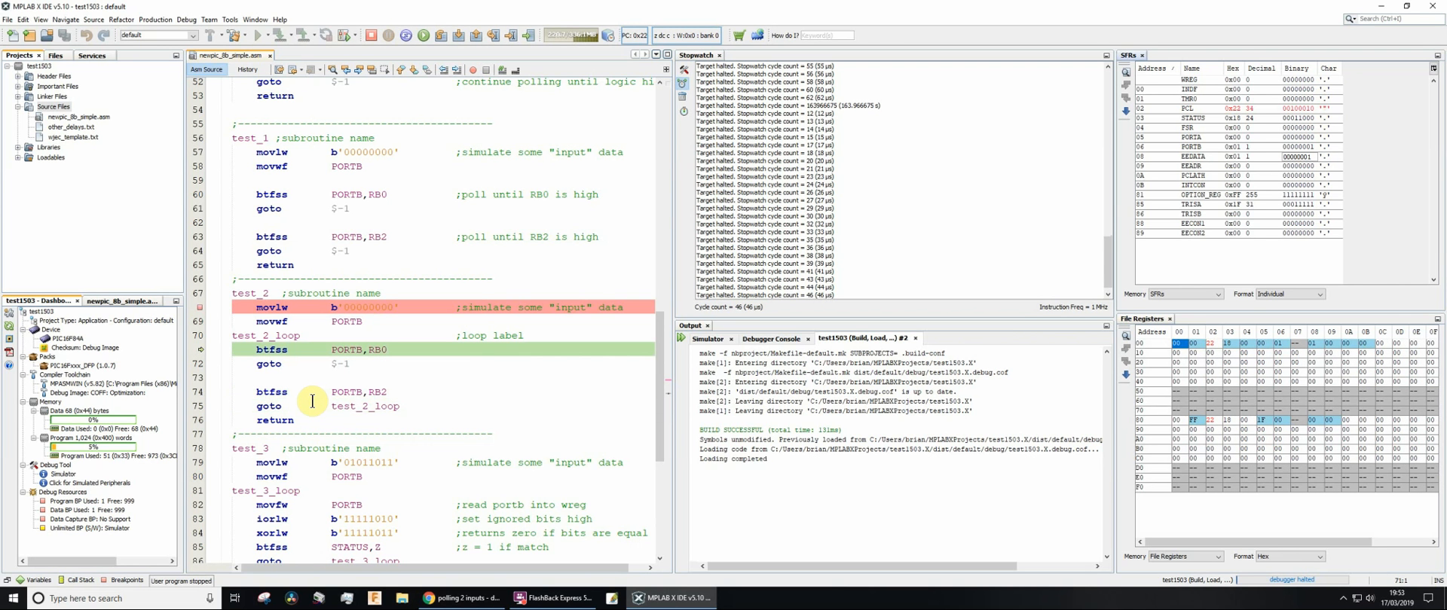
click(440, 34)
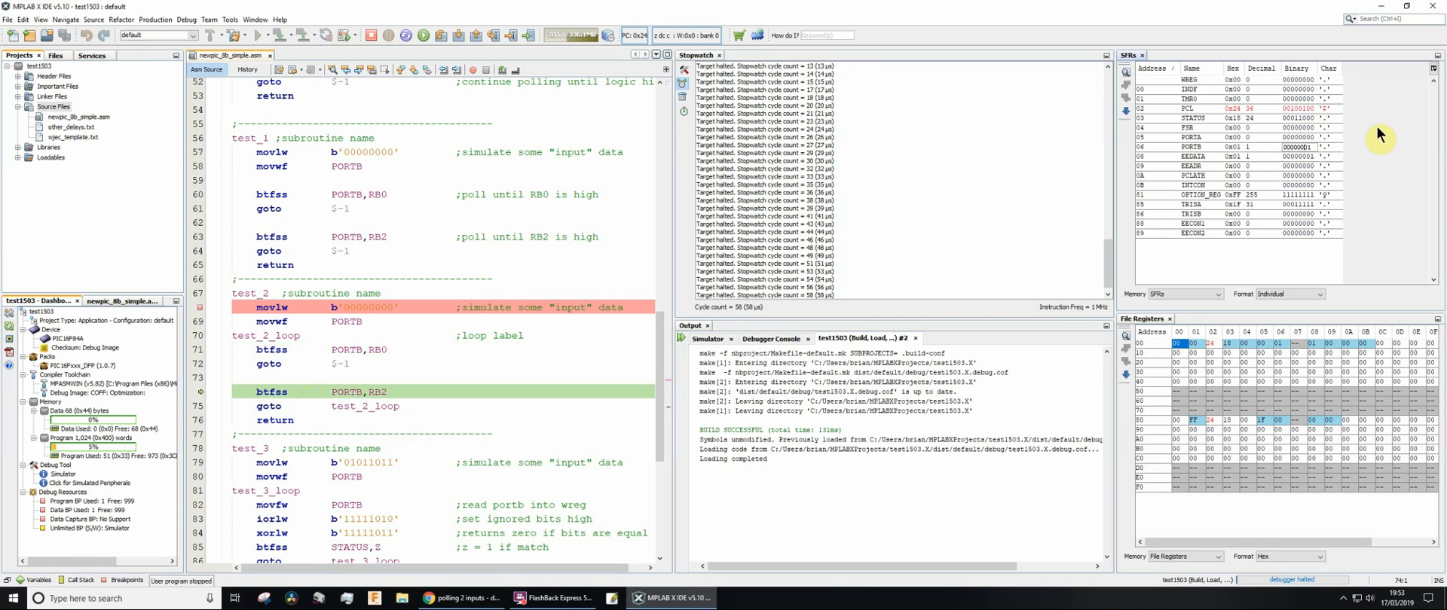
mouse_move(1339, 146)
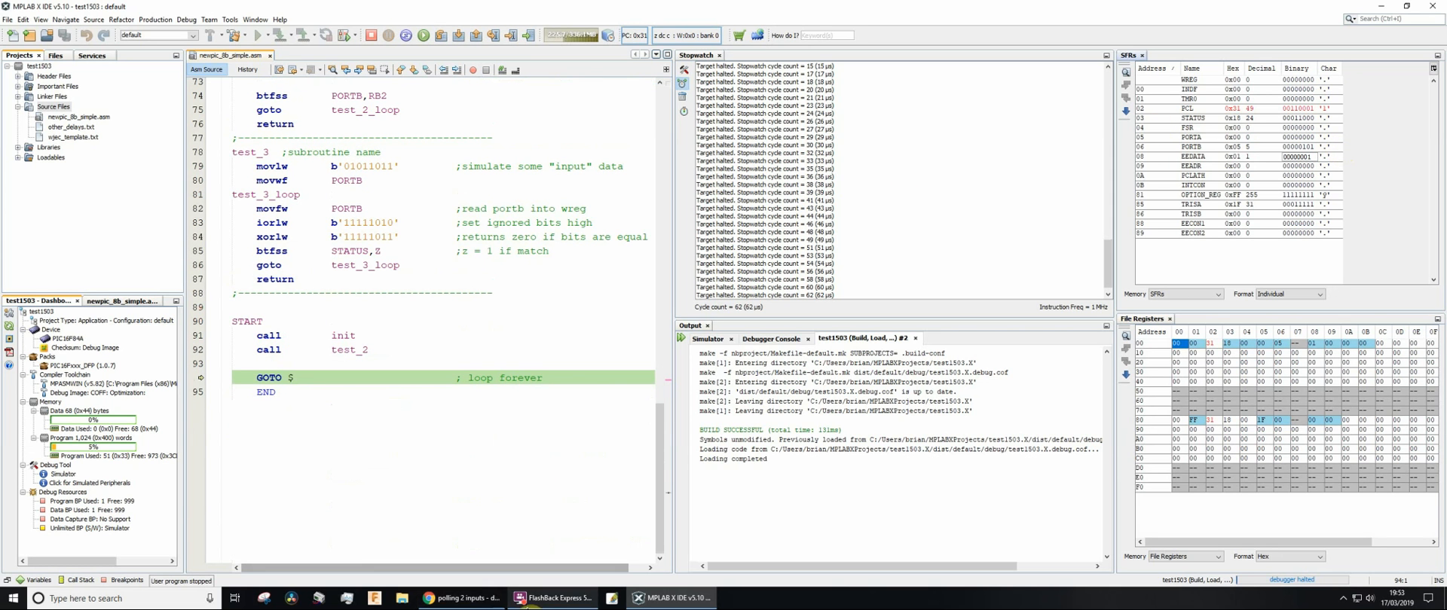
click(451, 597)
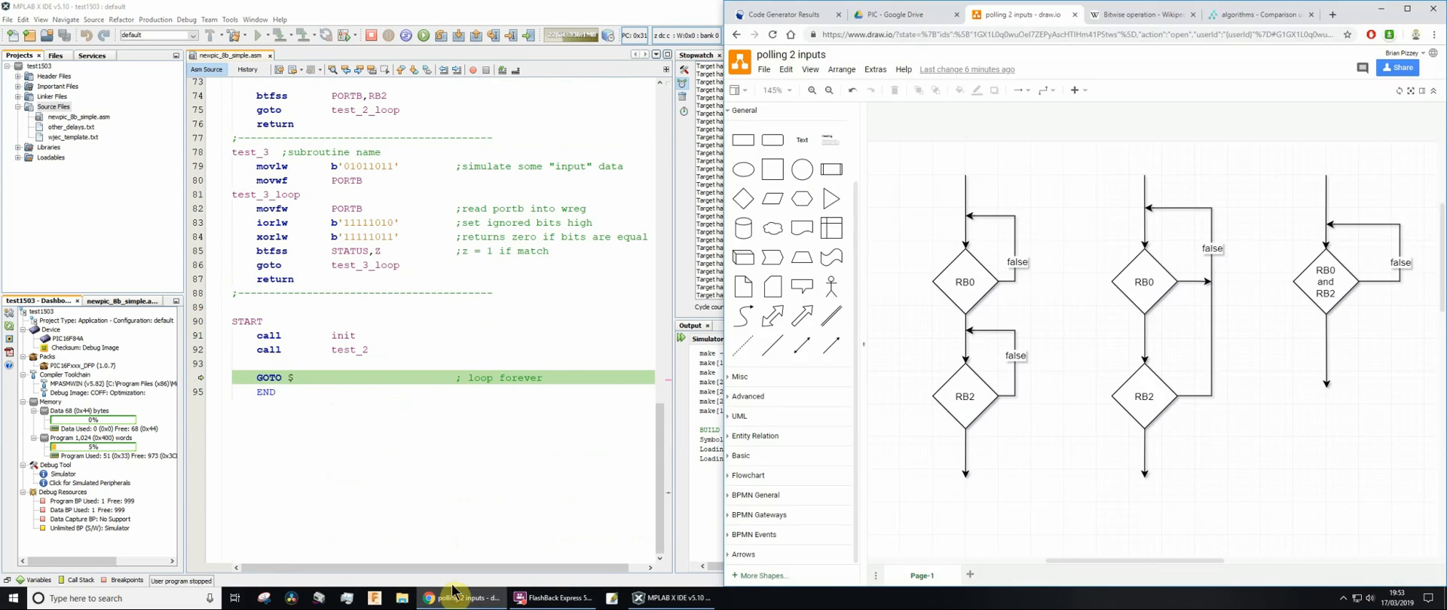